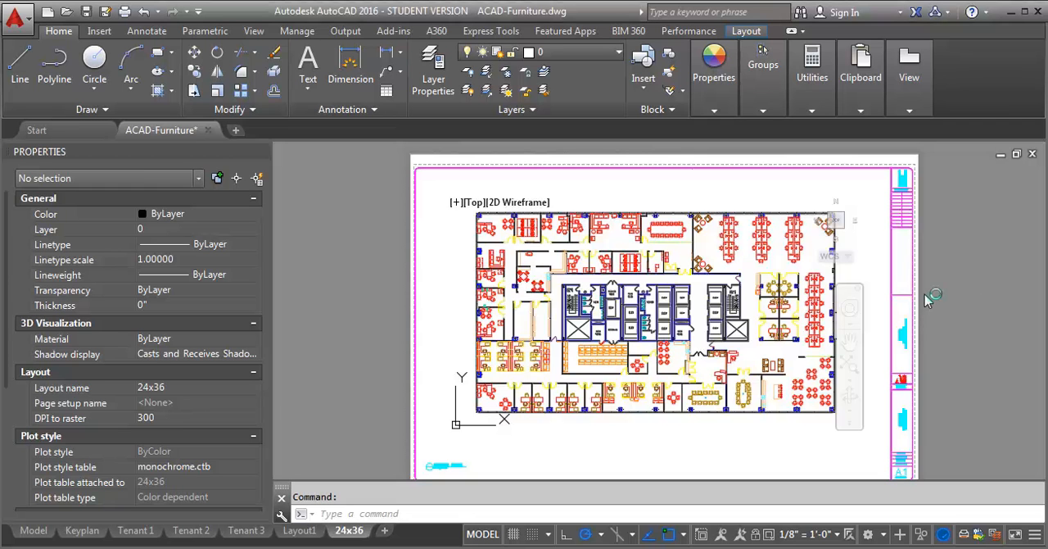
pyautogui.moveTo(947, 272)
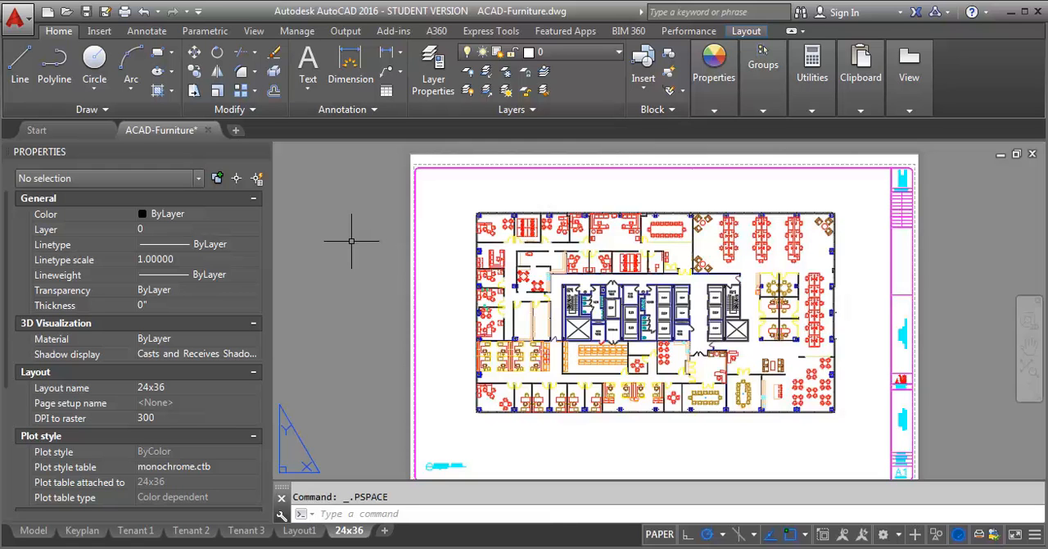
# Step: Activate model space inside the floor-plan viewport on the 24x36 layout
pyautogui.doubleClick(655, 319)
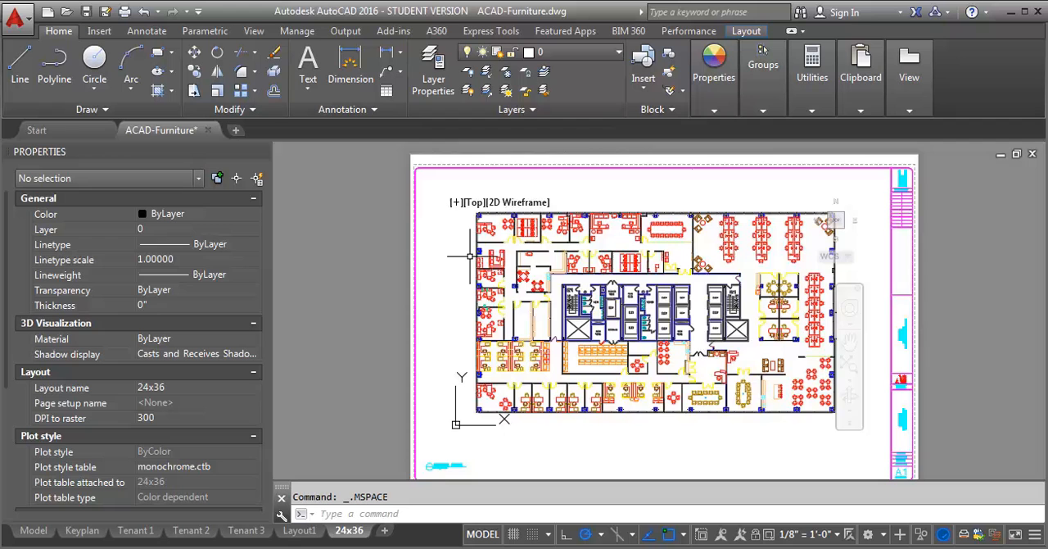
pyautogui.moveTo(433, 66)
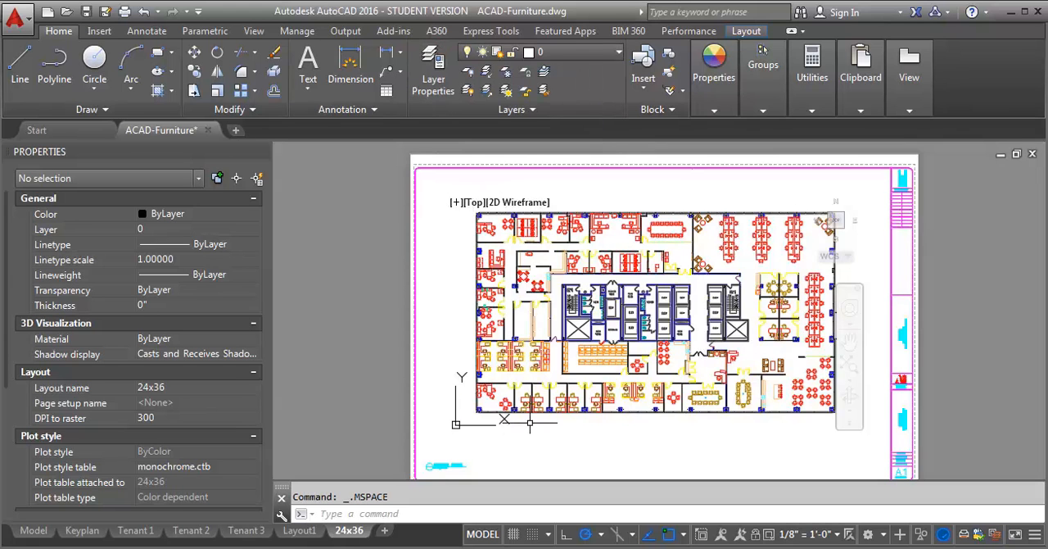
pyautogui.moveTo(495, 242)
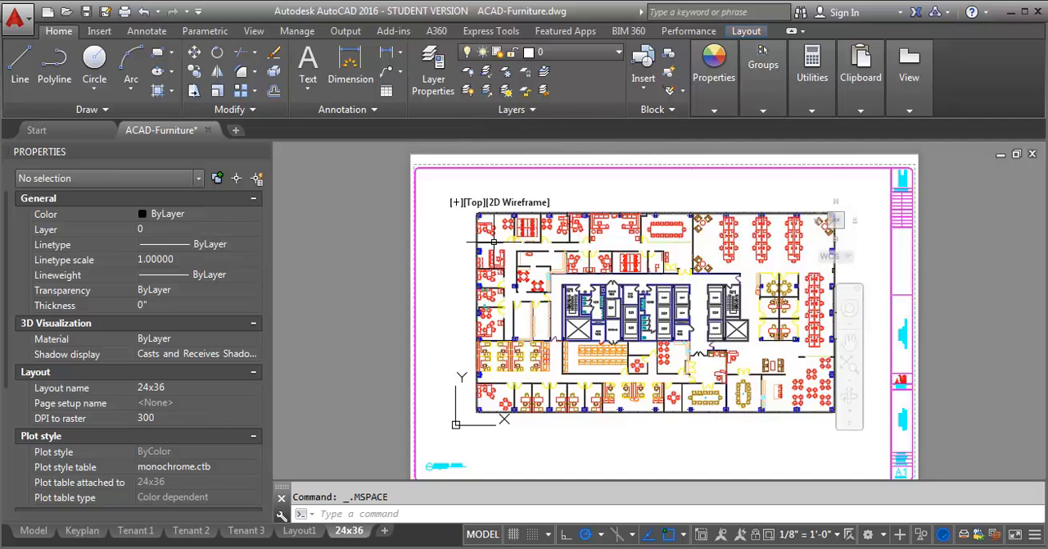
pyautogui.moveTo(488, 242)
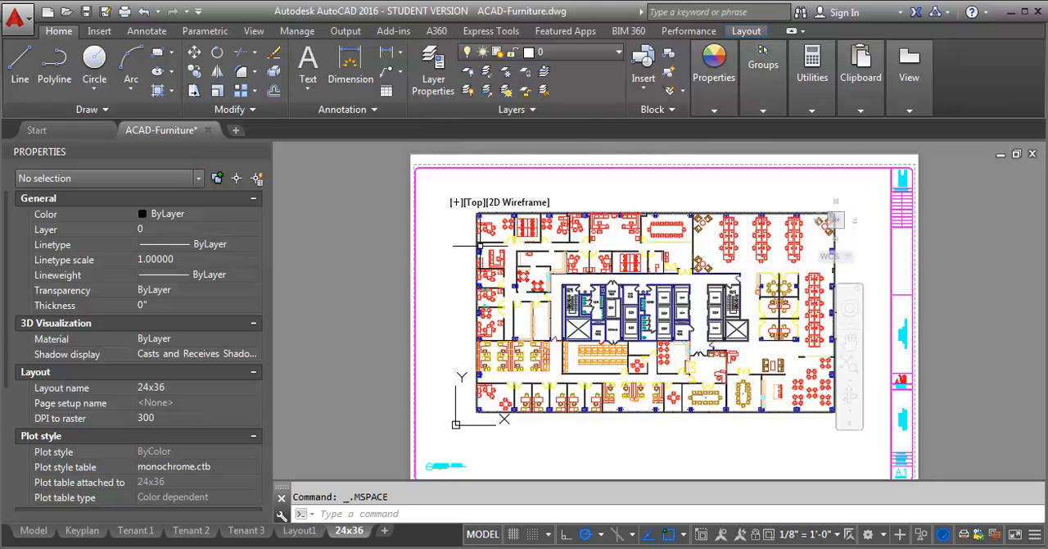
pyautogui.moveTo(432, 69)
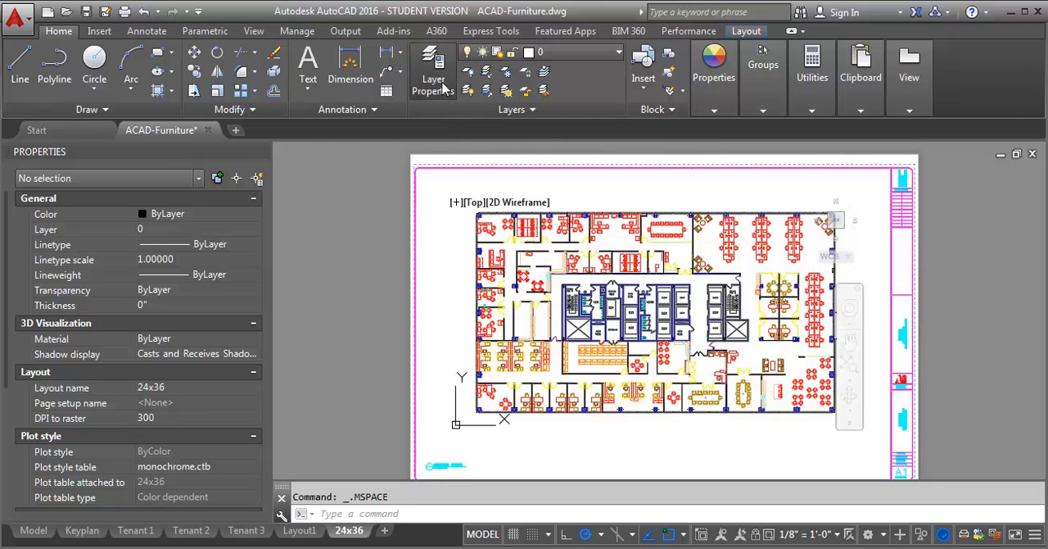
# Step: Give layer a-furn-ten1 a VP Transparency override of 70 in the Layer Properties Manager
pyautogui.click(433, 69)
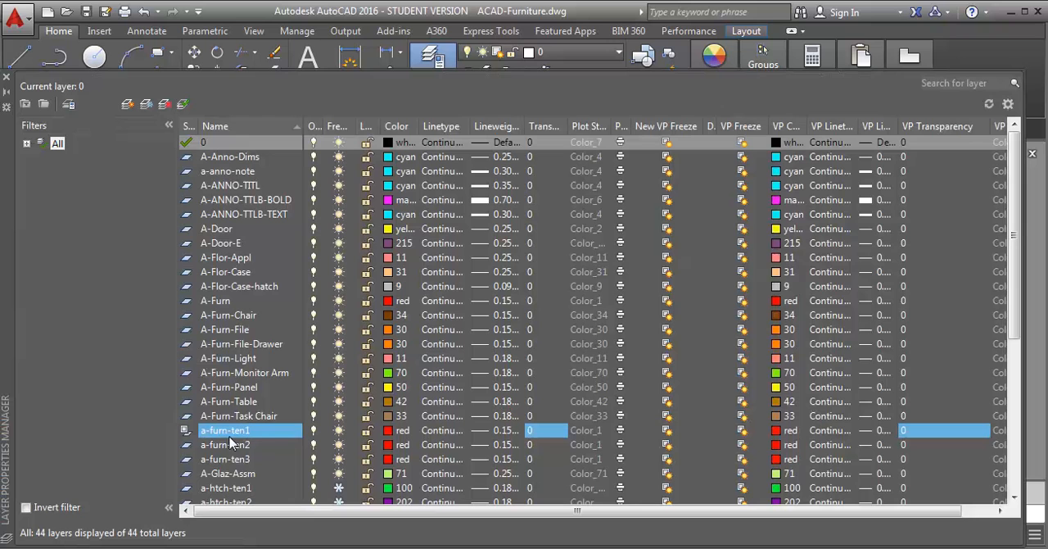
pyautogui.moveTo(969, 471)
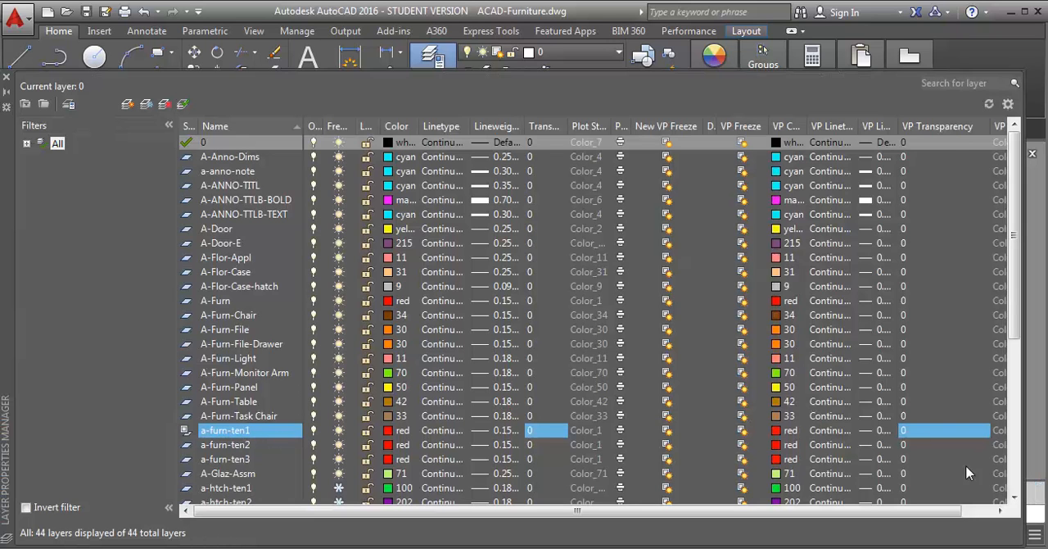
pyautogui.moveTo(940, 203)
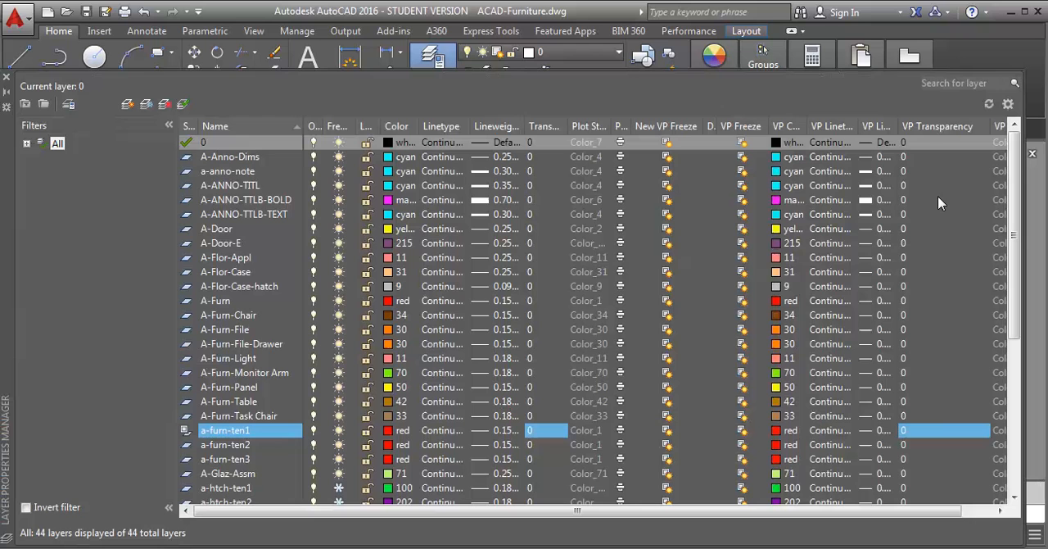
pyautogui.moveTo(908, 439)
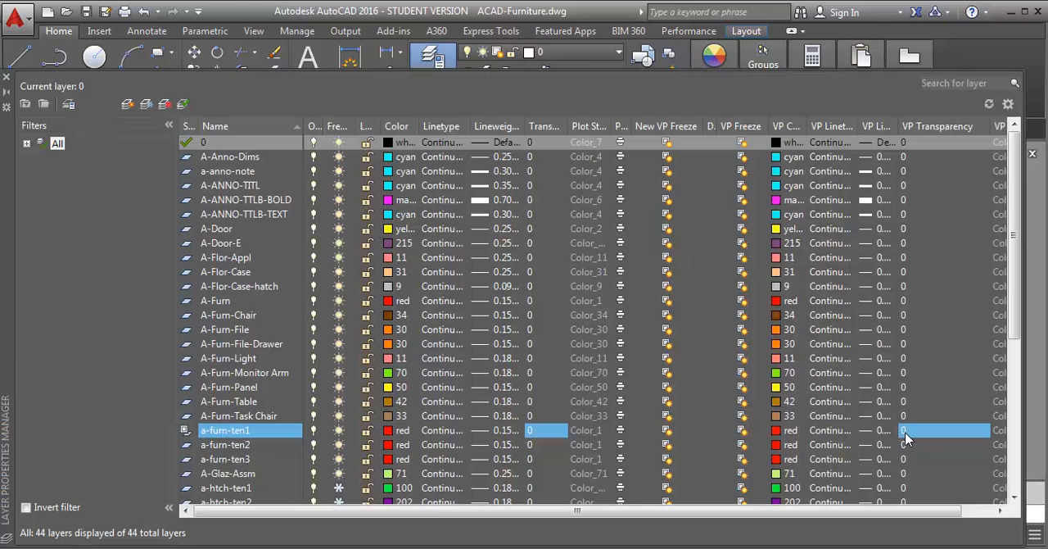
pyautogui.click(904, 429)
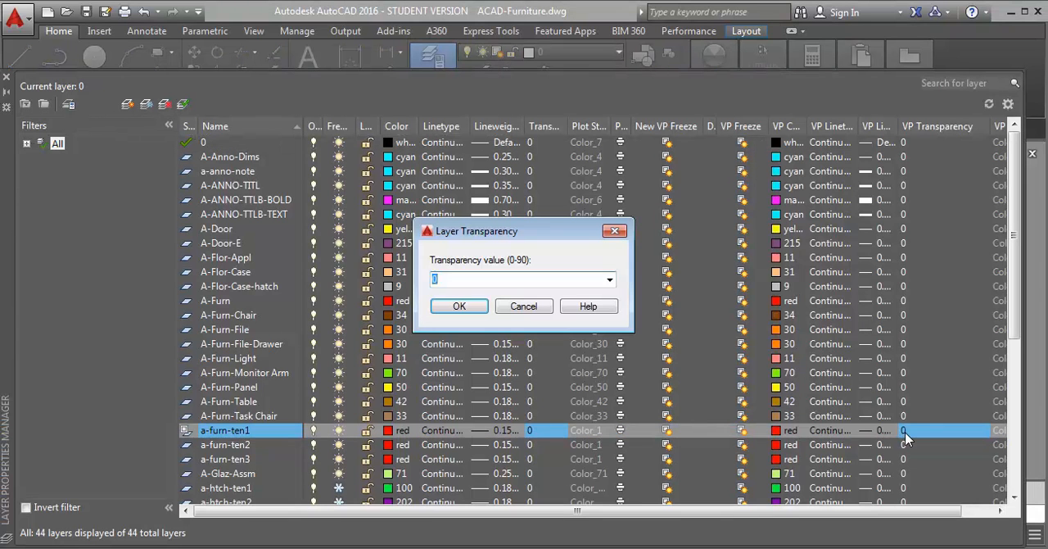
pyautogui.write('70')
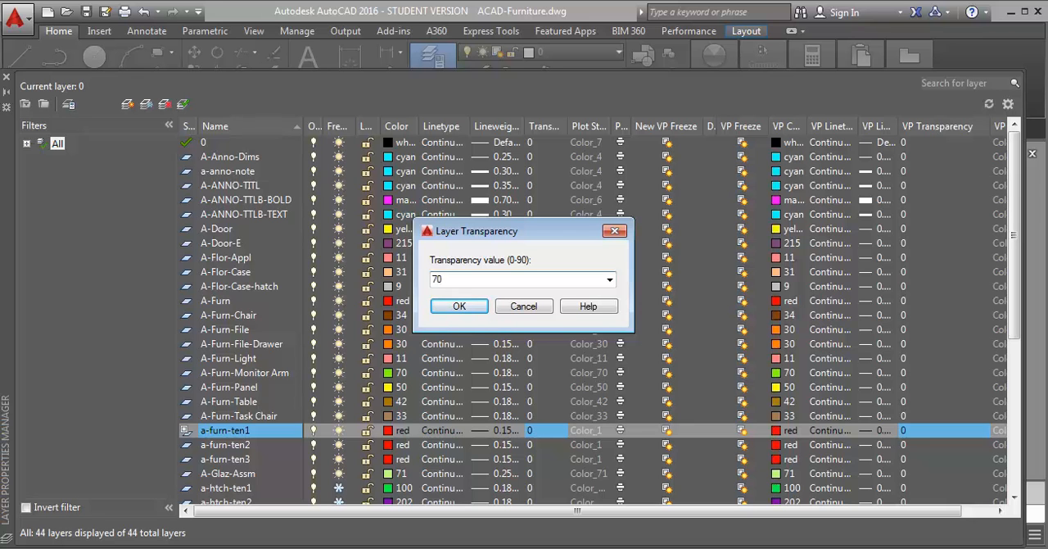
pyautogui.click(458, 304)
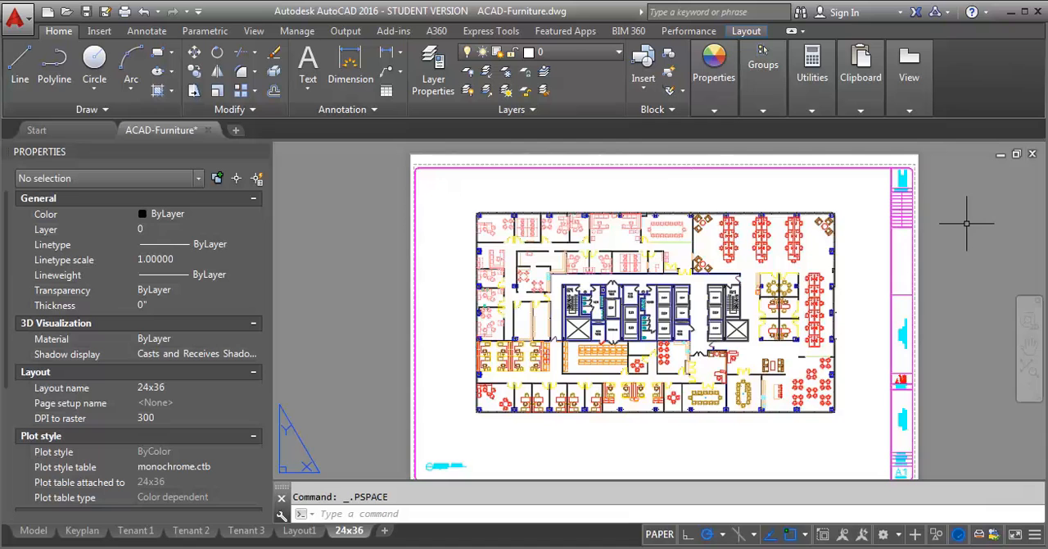
pyautogui.moveTo(494, 269)
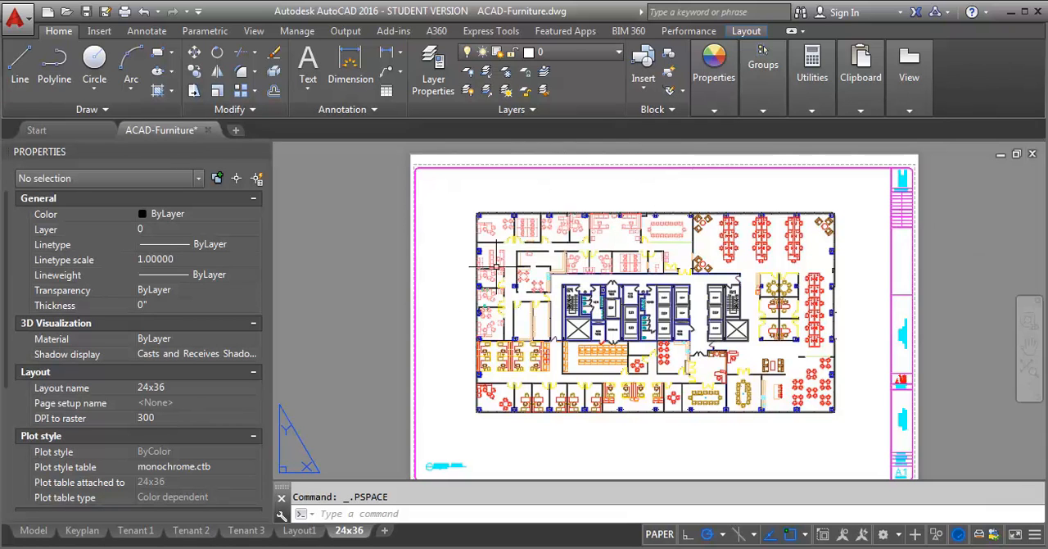
pyautogui.moveTo(832, 329)
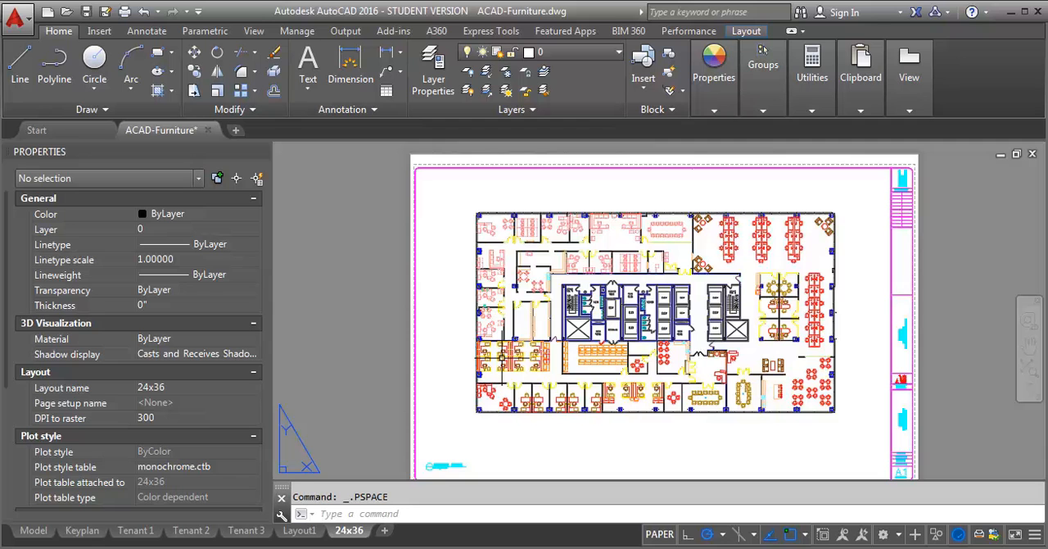
pyautogui.moveTo(750, 238)
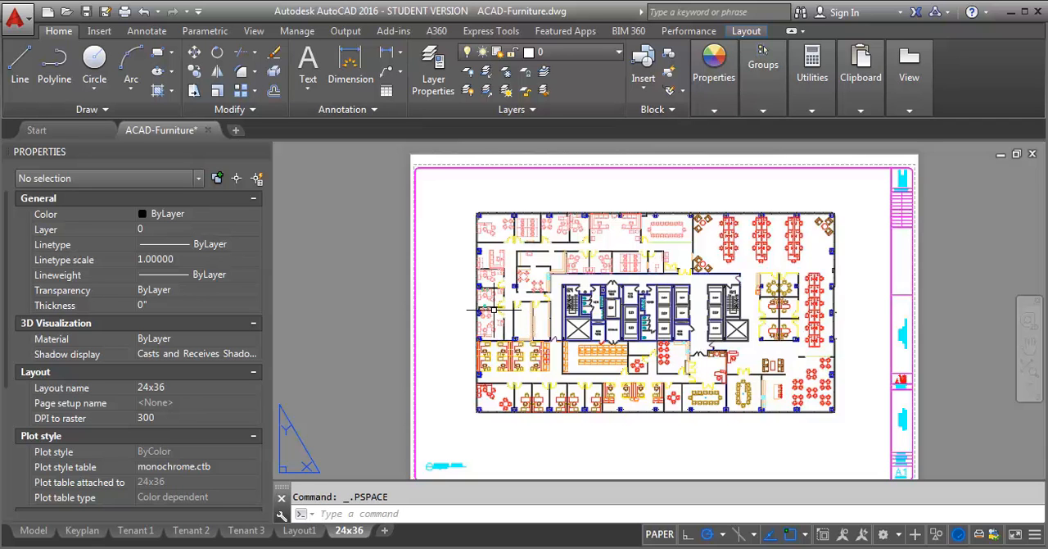
# Step: Choose DWG To PDF.pc3 as the plotter and enable Plot transparency
pyautogui.click(18, 14)
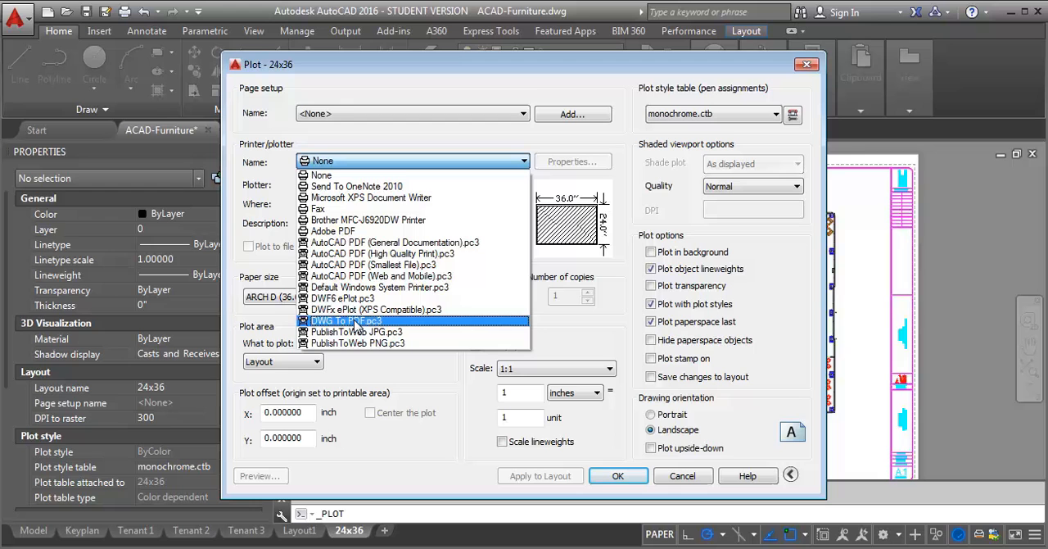
pyautogui.click(344, 321)
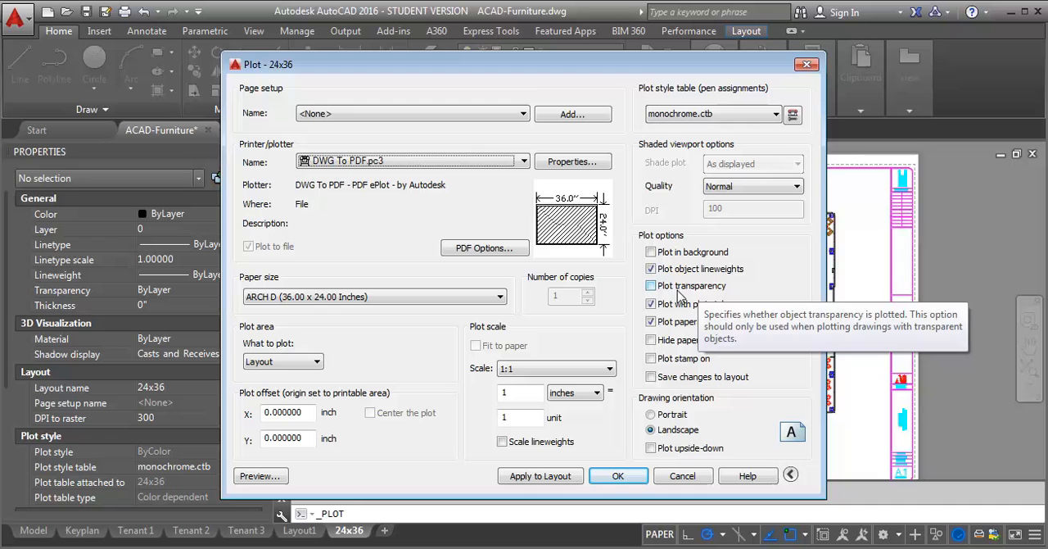
pyautogui.click(652, 285)
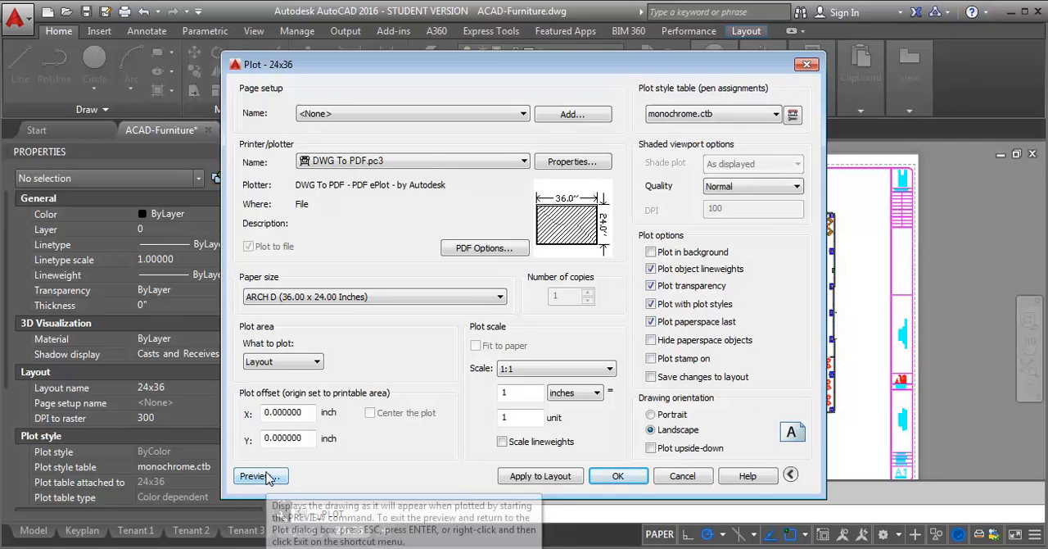
# Step: Preview the plot, then save it as the desktop PDF, overwriting the existing file
pyautogui.click(256, 474)
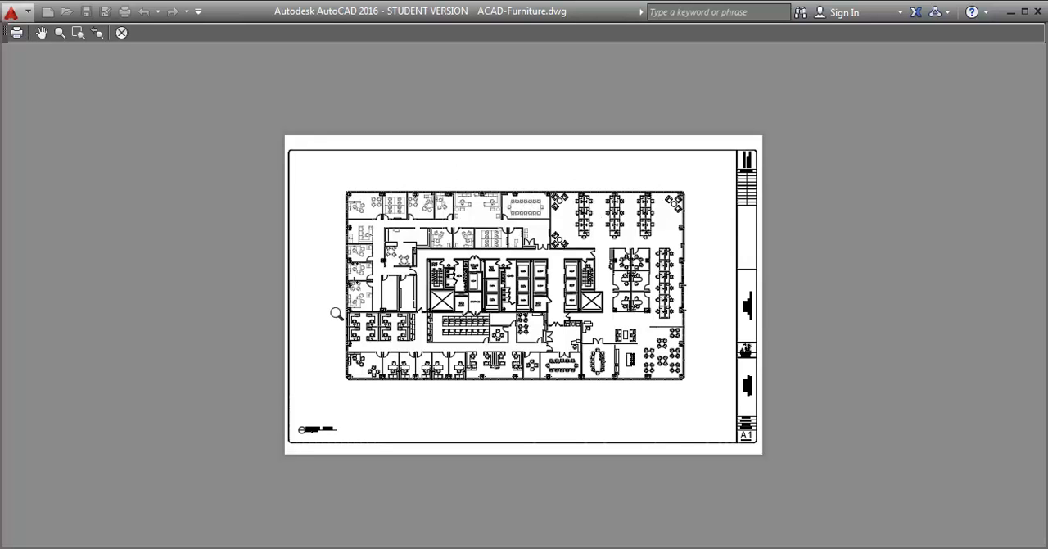
pyautogui.moveTo(645, 292)
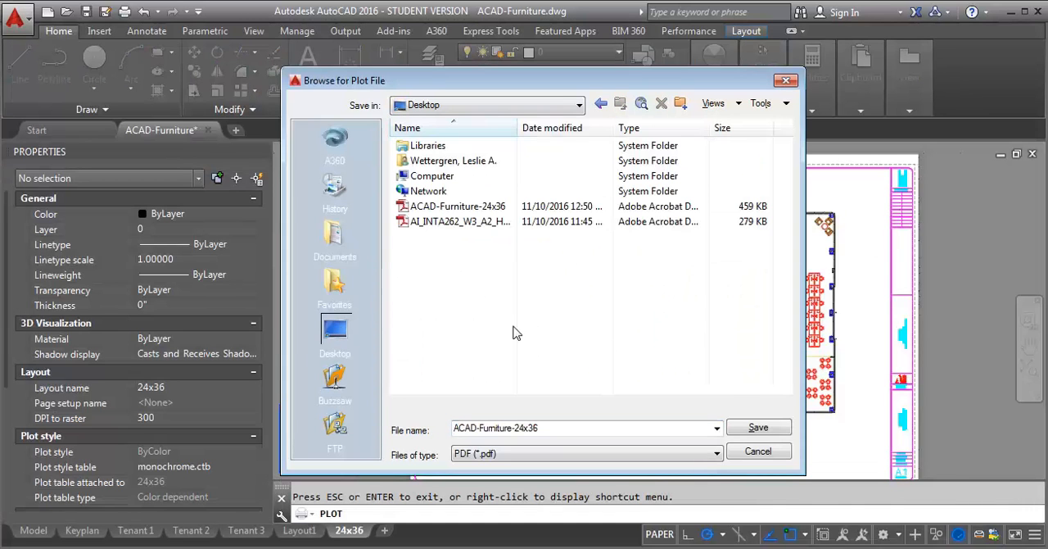
pyautogui.click(757, 426)
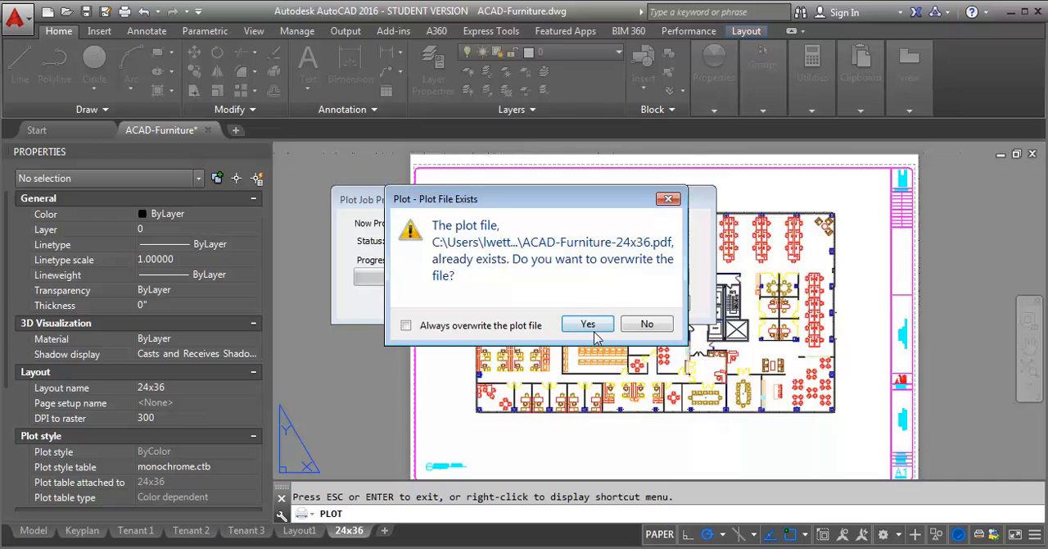
pyautogui.click(587, 324)
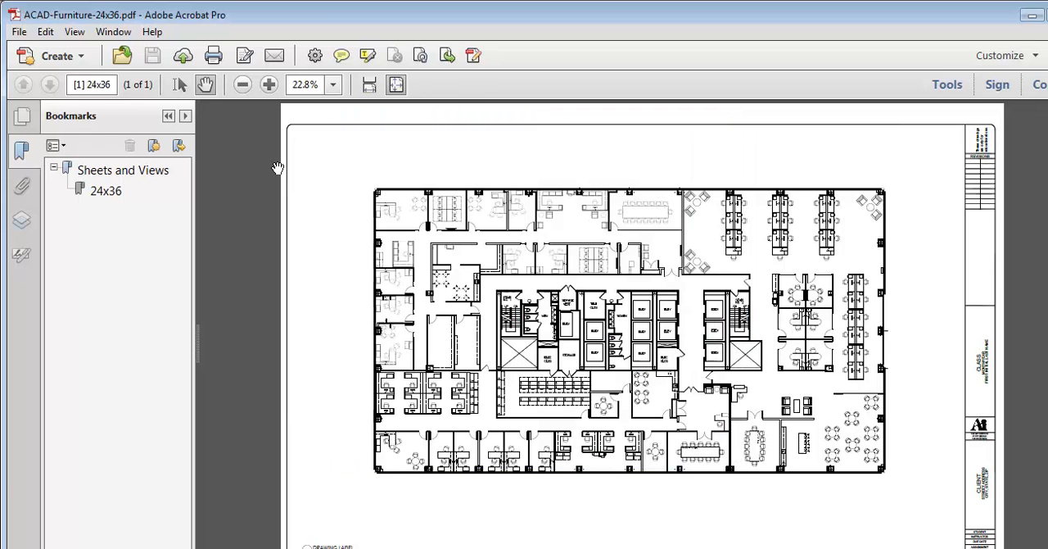
pyautogui.moveTo(1002, 5)
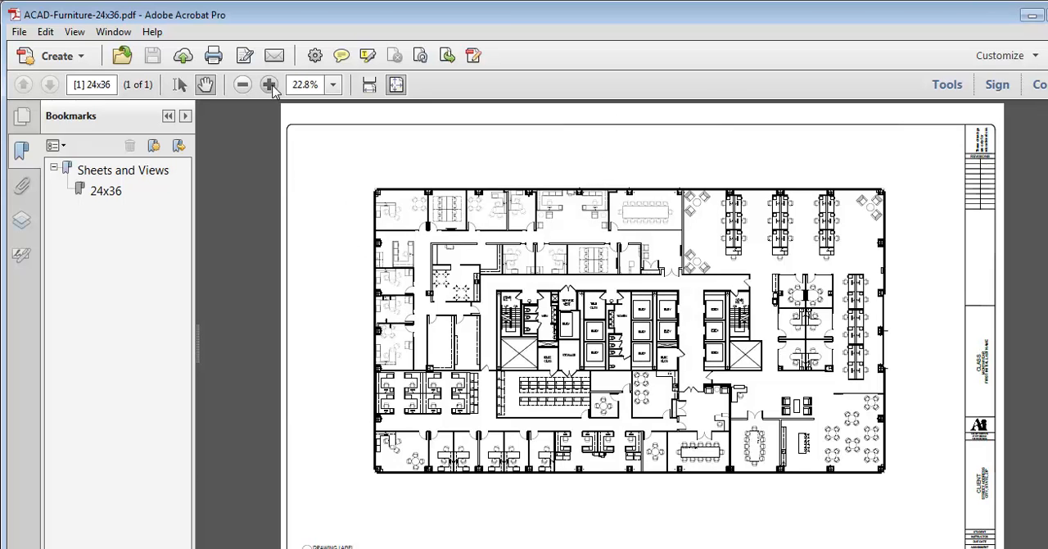
# Step: Zoom the plotted PDF in to 125% on the private-office area
pyautogui.click(268, 85)
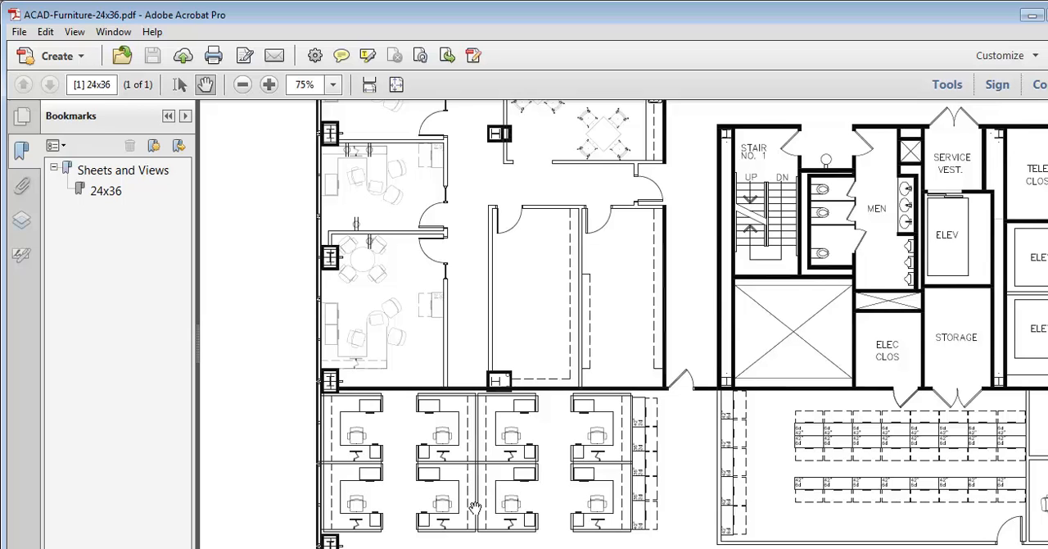
pyautogui.moveTo(631, 347)
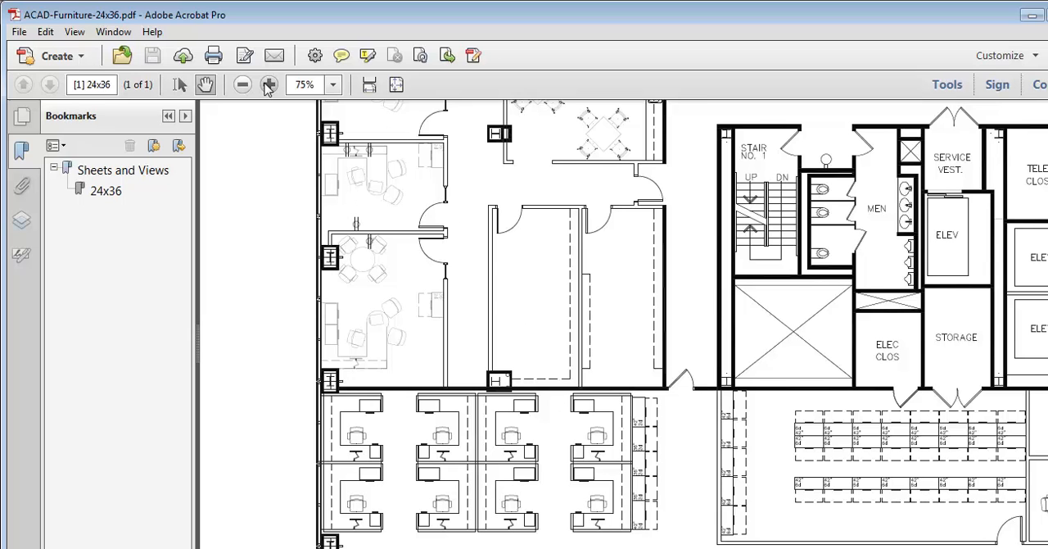
pyautogui.click(268, 85)
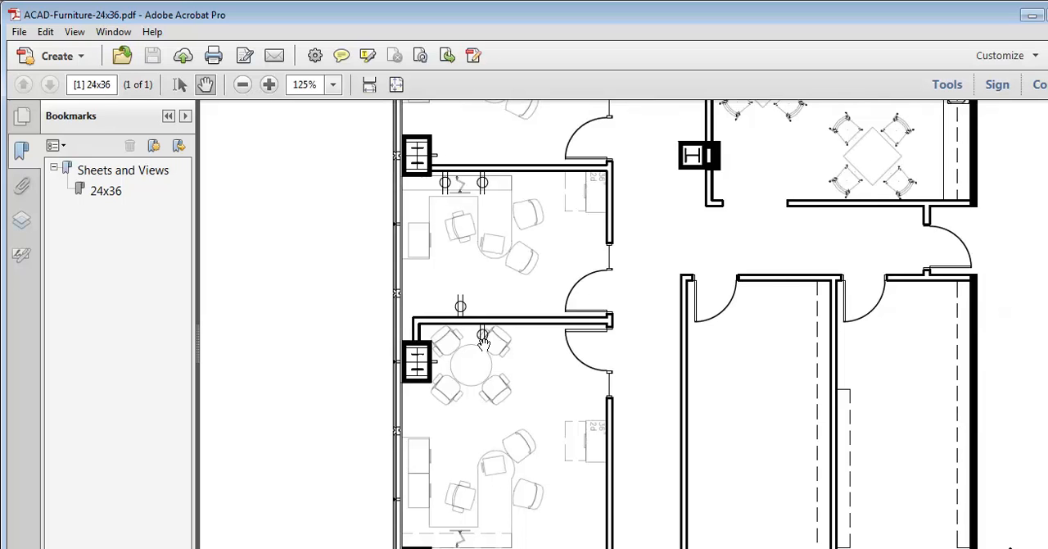
pyautogui.moveTo(449, 181)
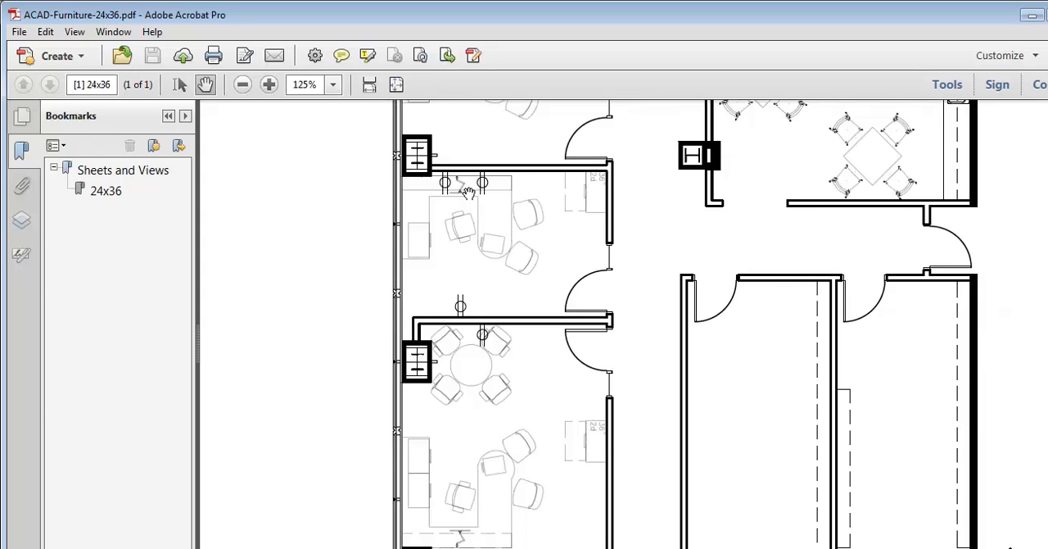
pyautogui.moveTo(494, 249)
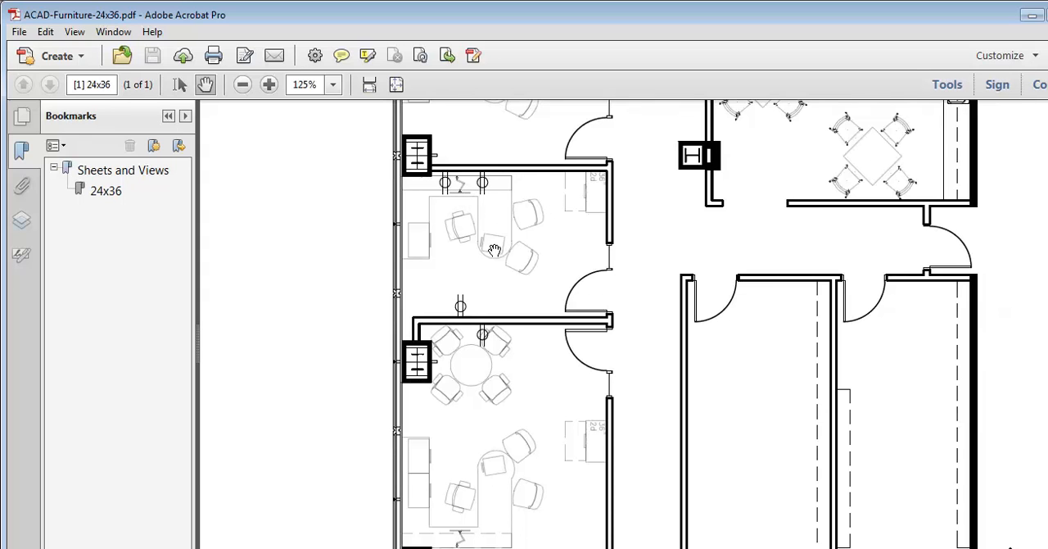
pyautogui.moveTo(471, 393)
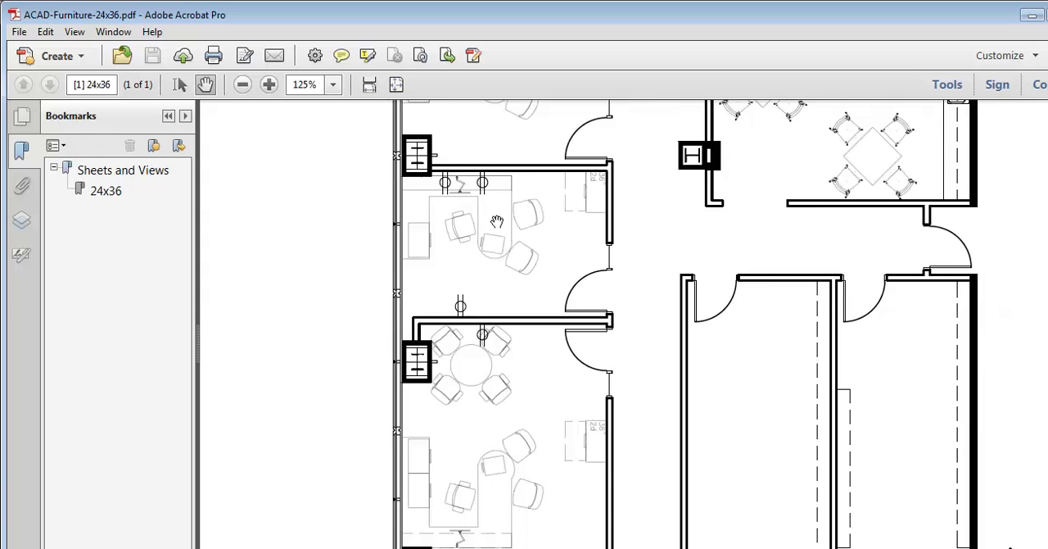
pyautogui.moveTo(488, 193)
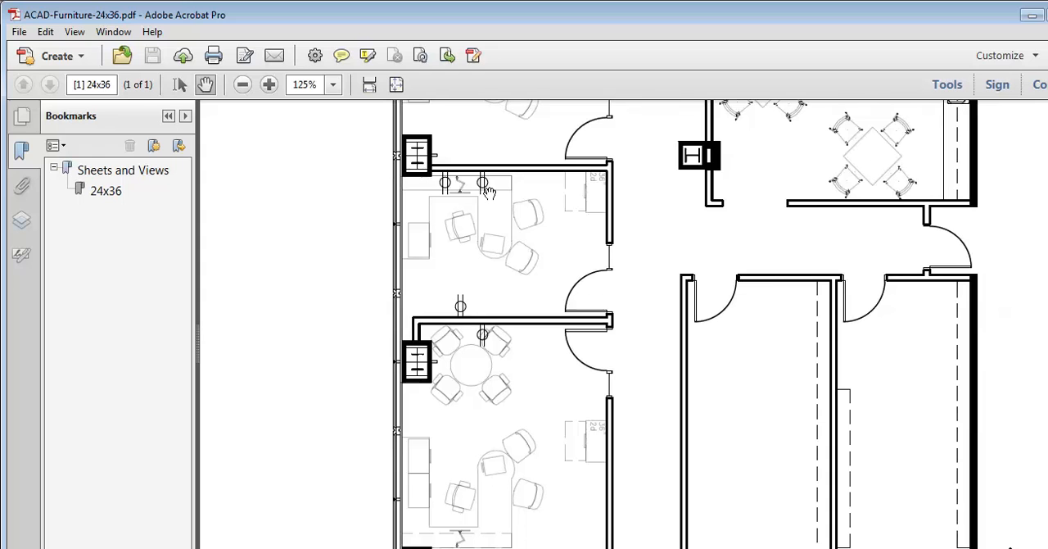
pyautogui.moveTo(442, 193)
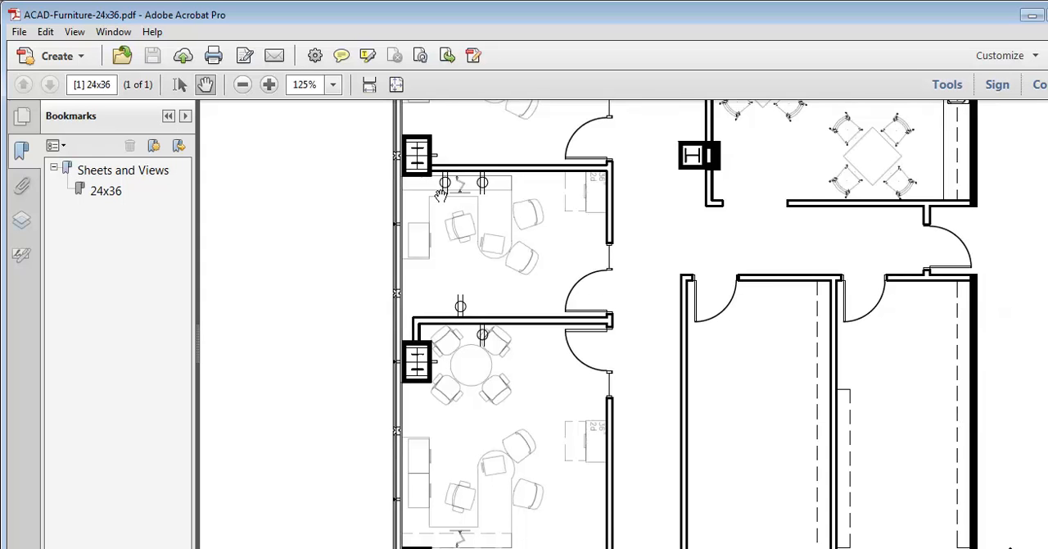